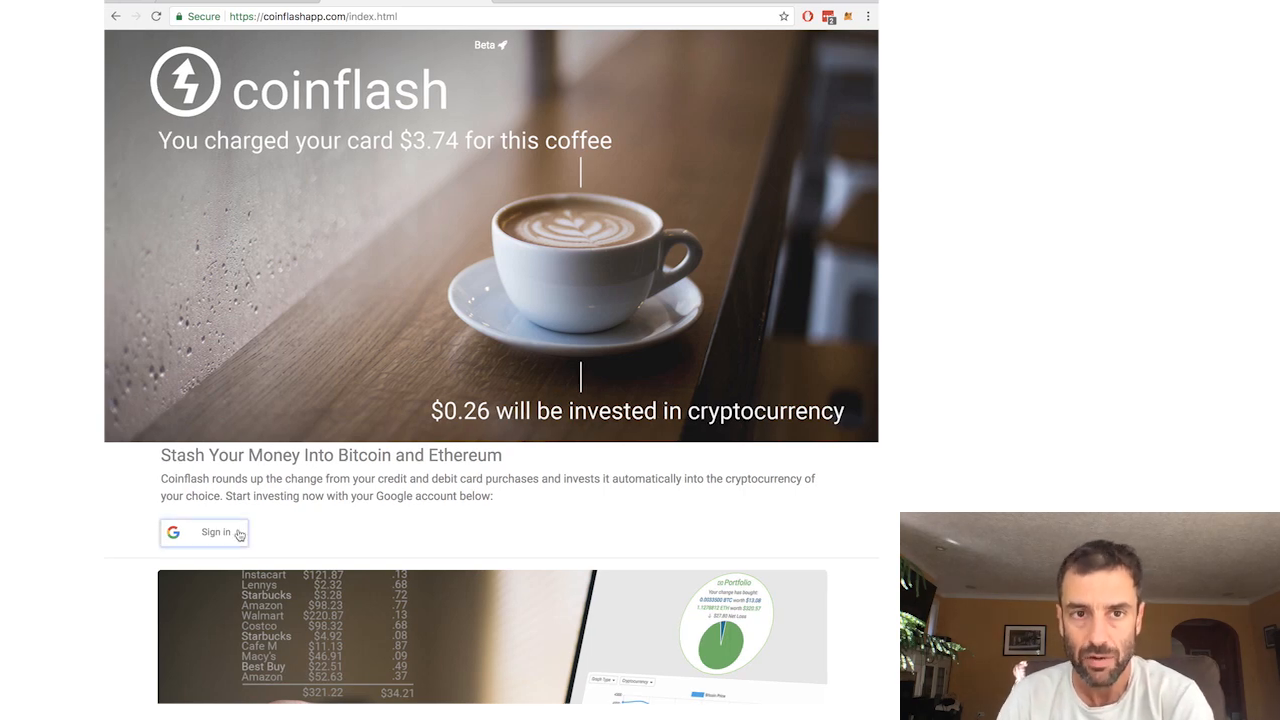
- Sign in with Google, then collapse and re-expand September's $2.79 spare-change list
scroll(down, 3)
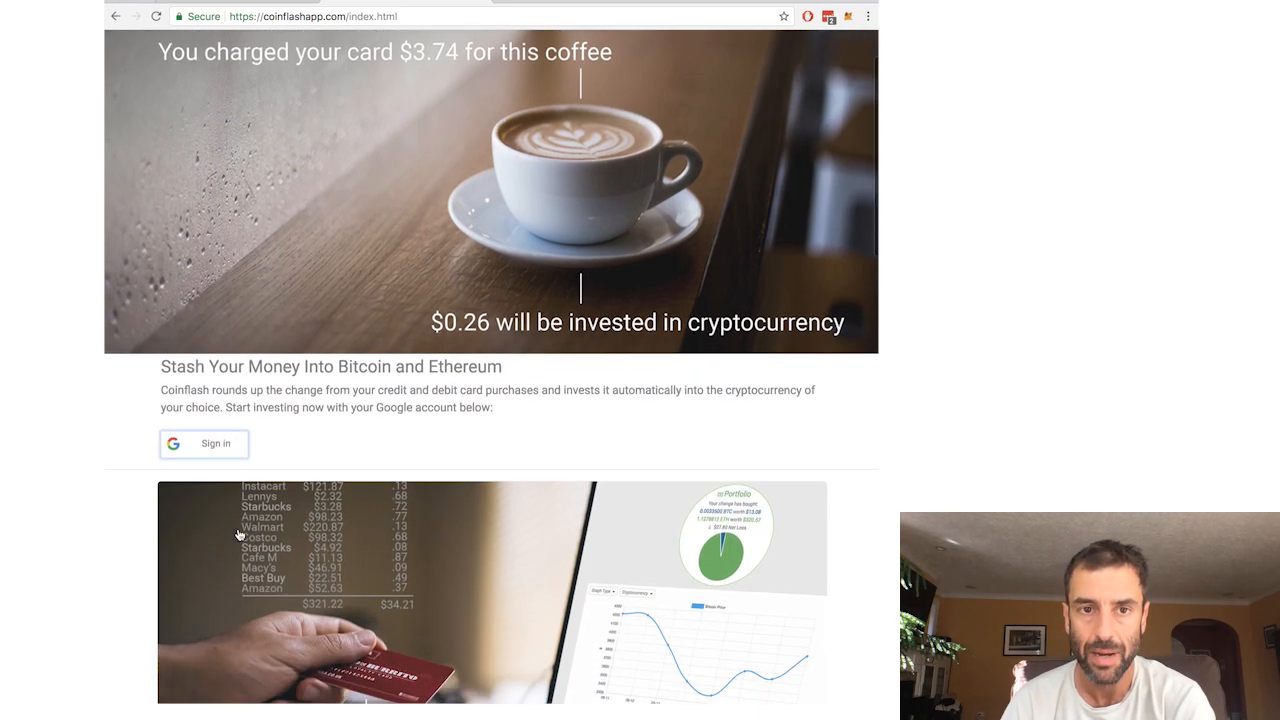
scroll(down, 3)
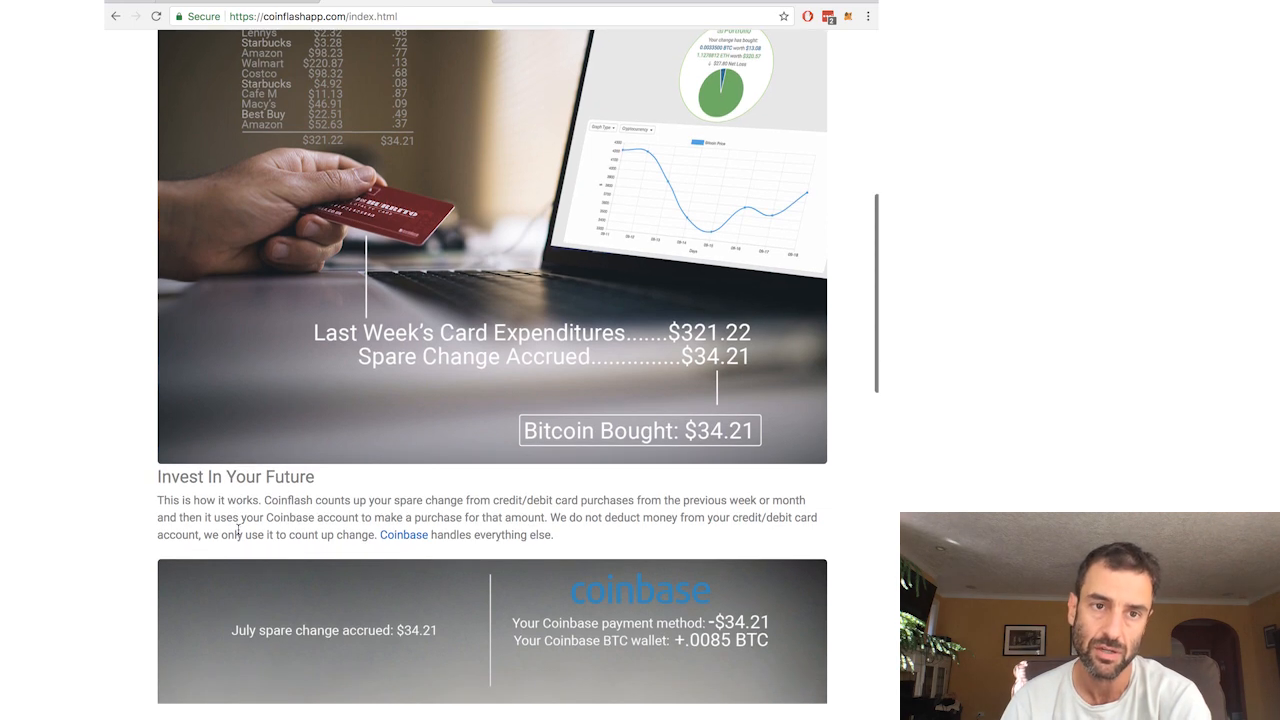
scroll(up, 3)
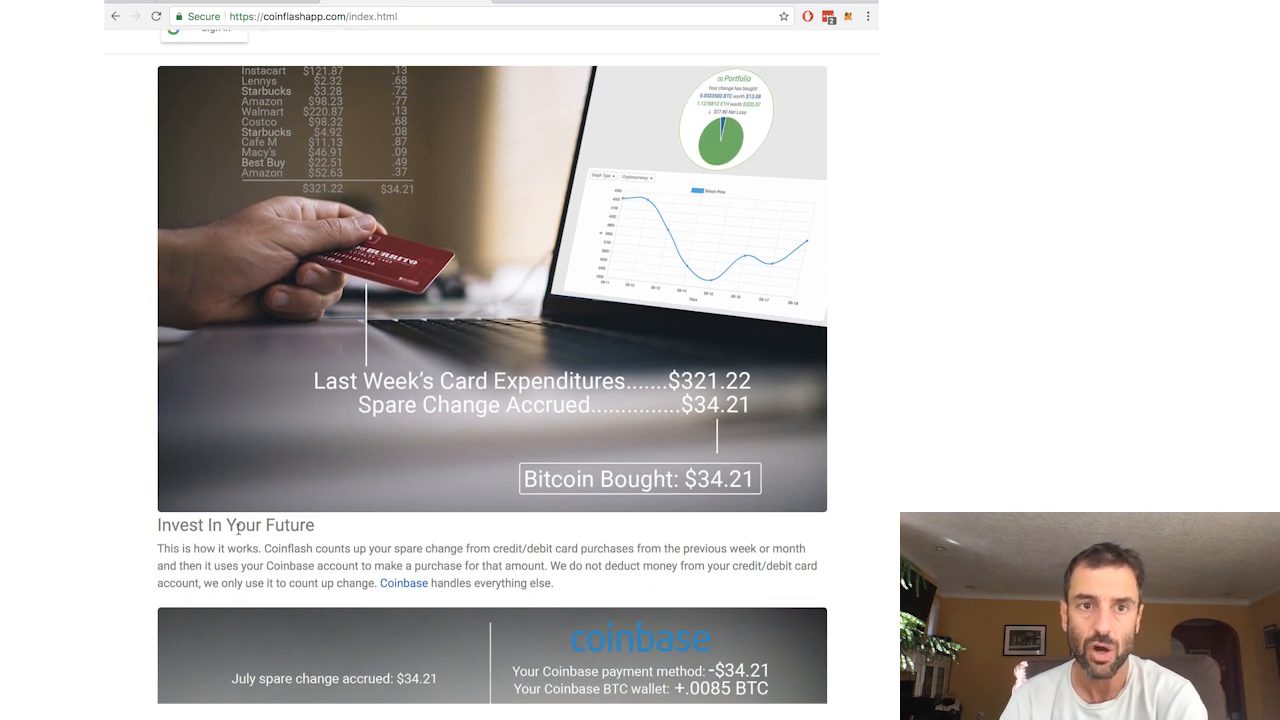
scroll(up, 3)
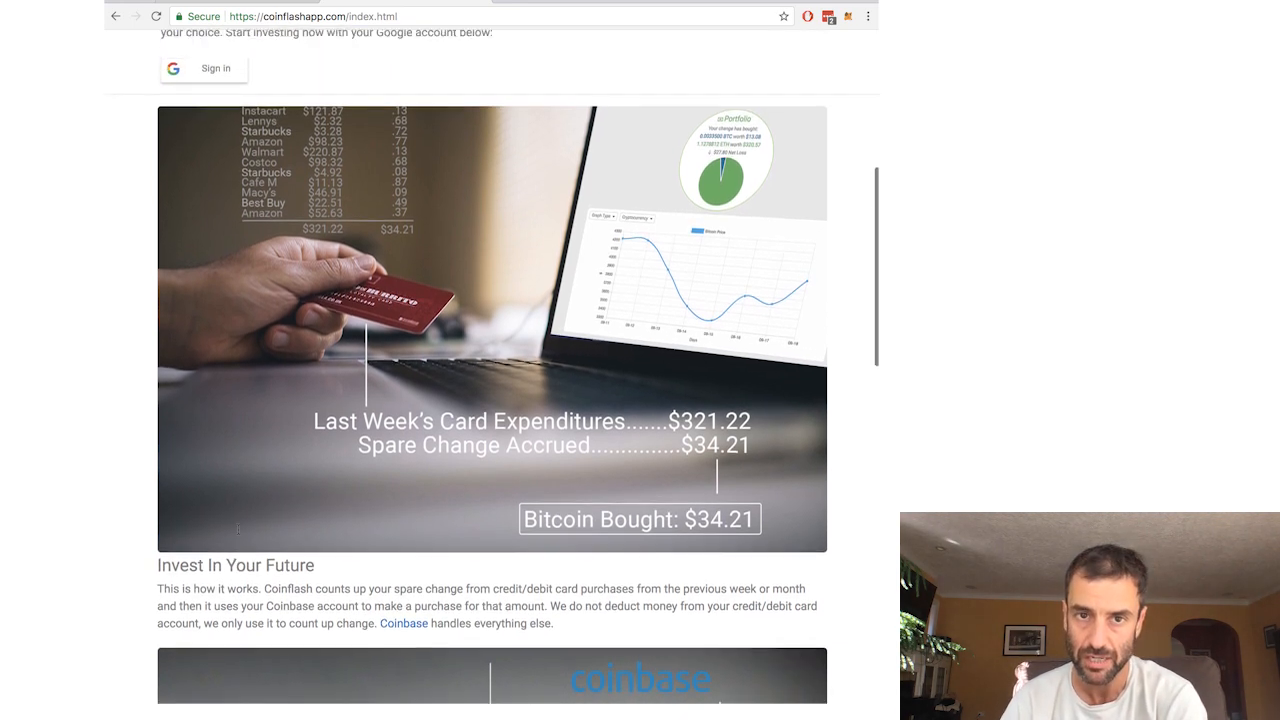
scroll(up, 3)
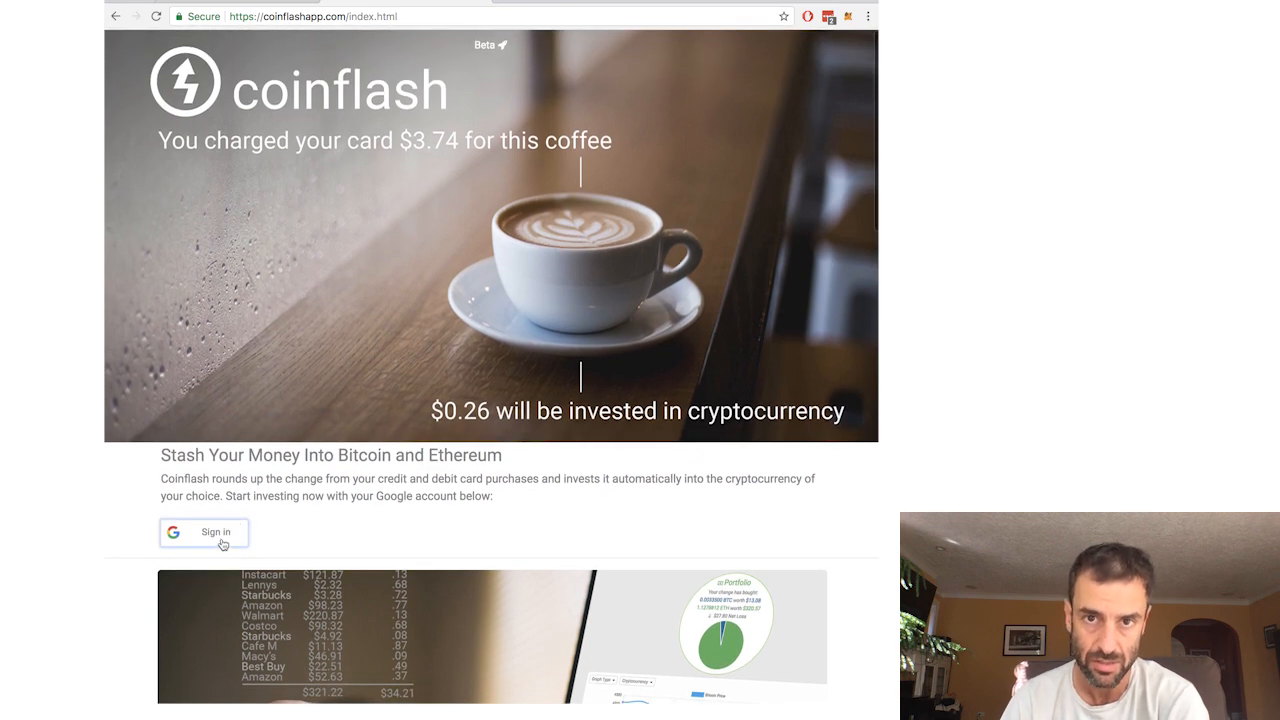
click(204, 531)
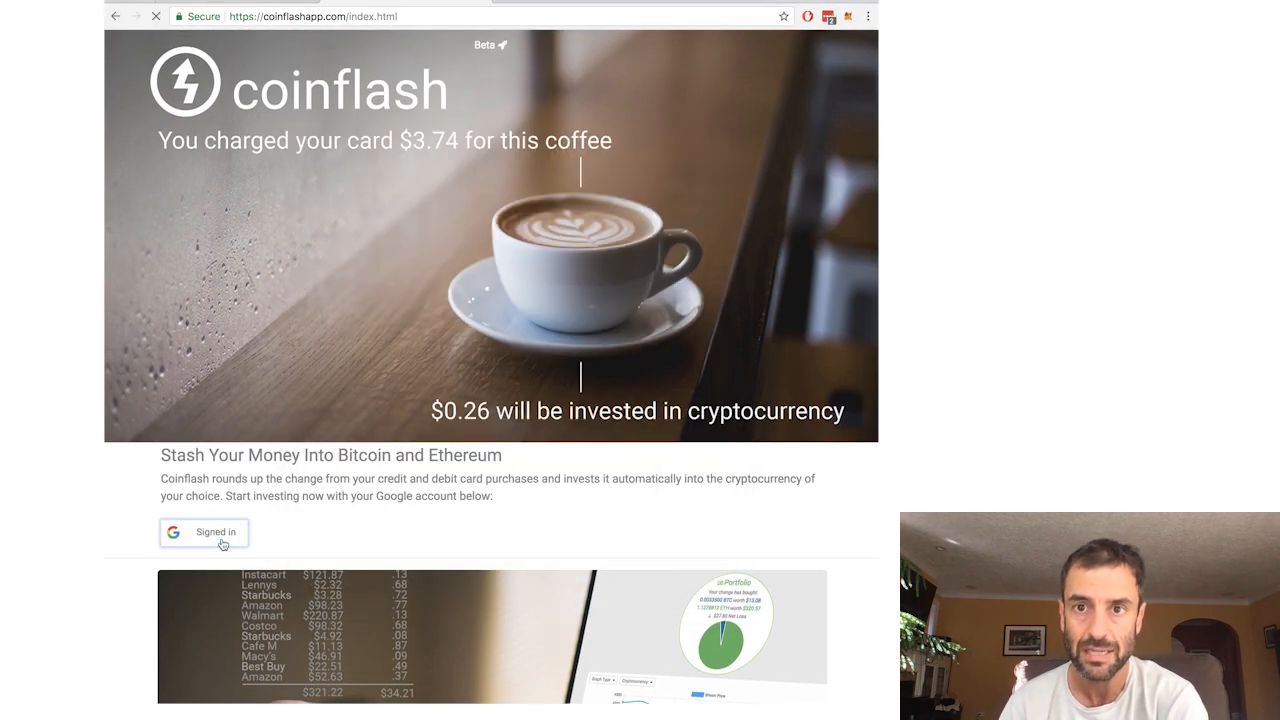
click(203, 531)
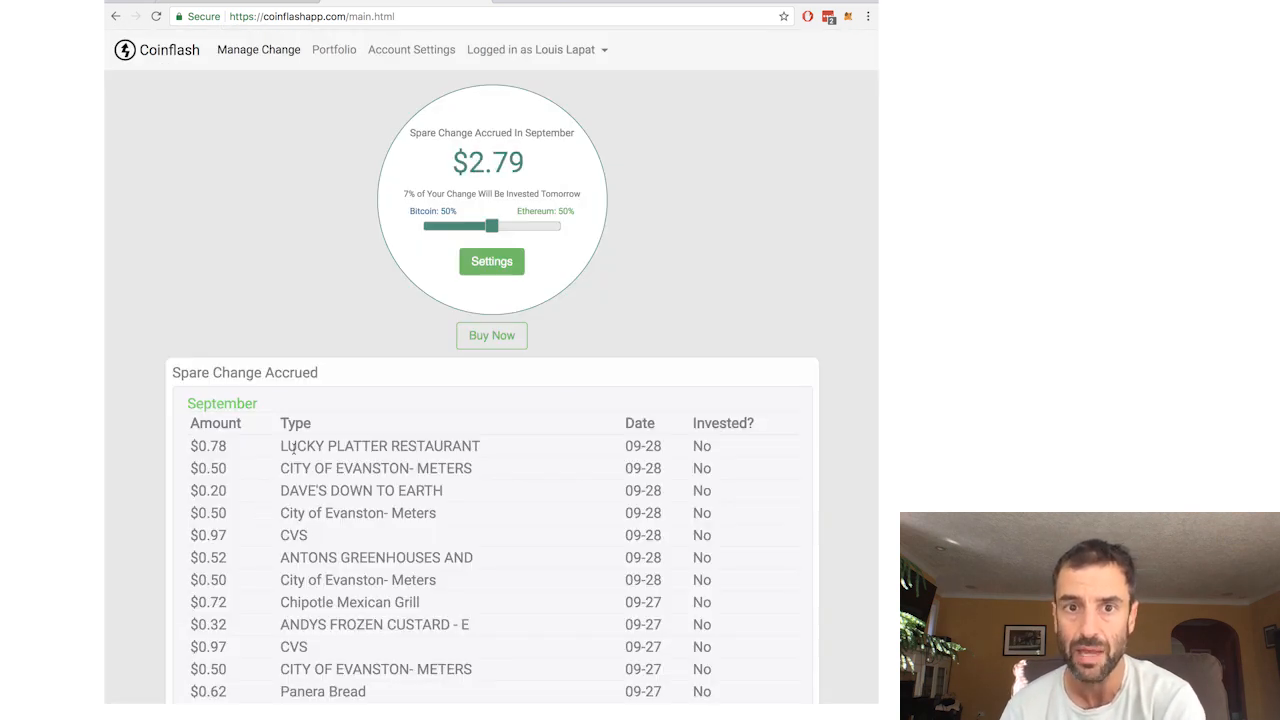
mouse_move(222, 403)
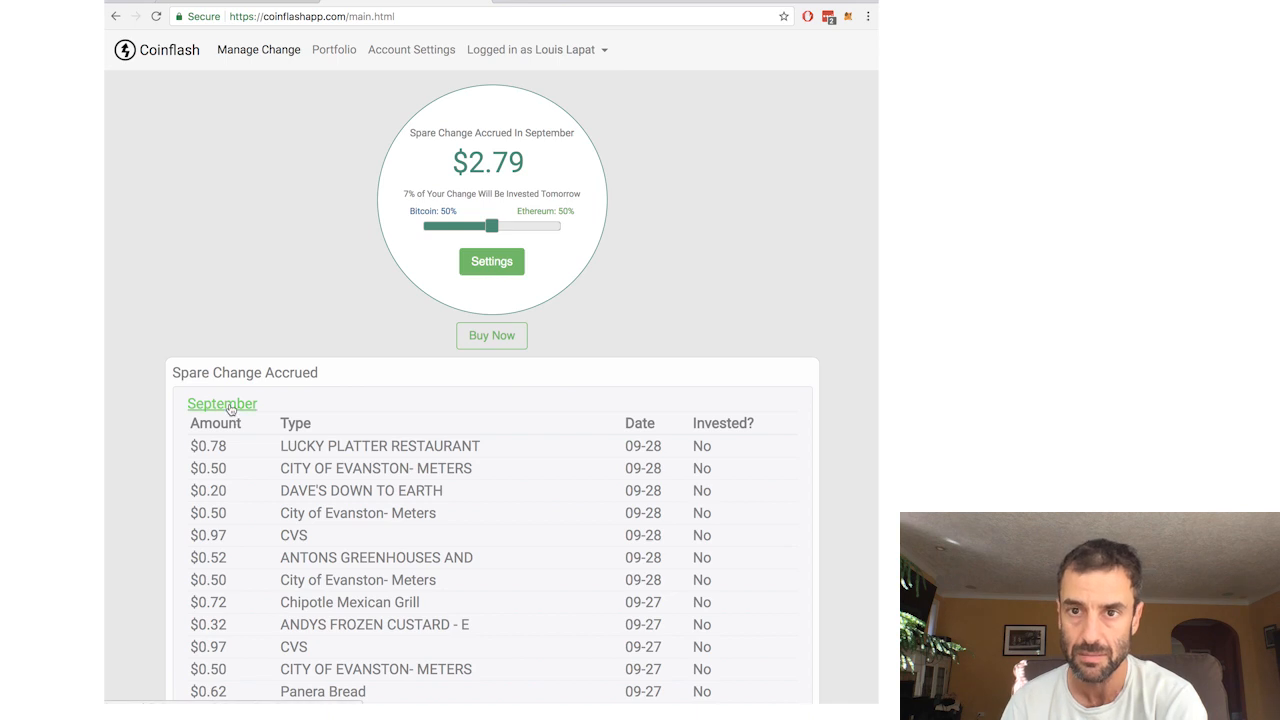
click(222, 403)
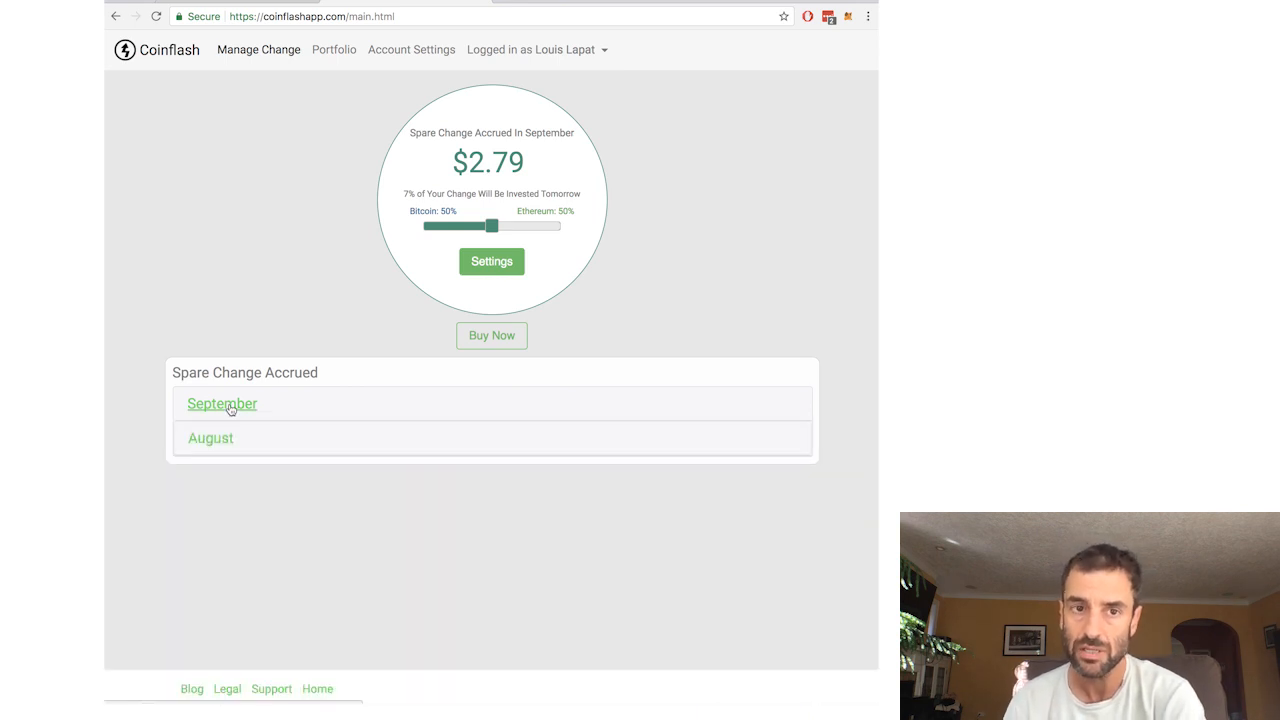
click(221, 403)
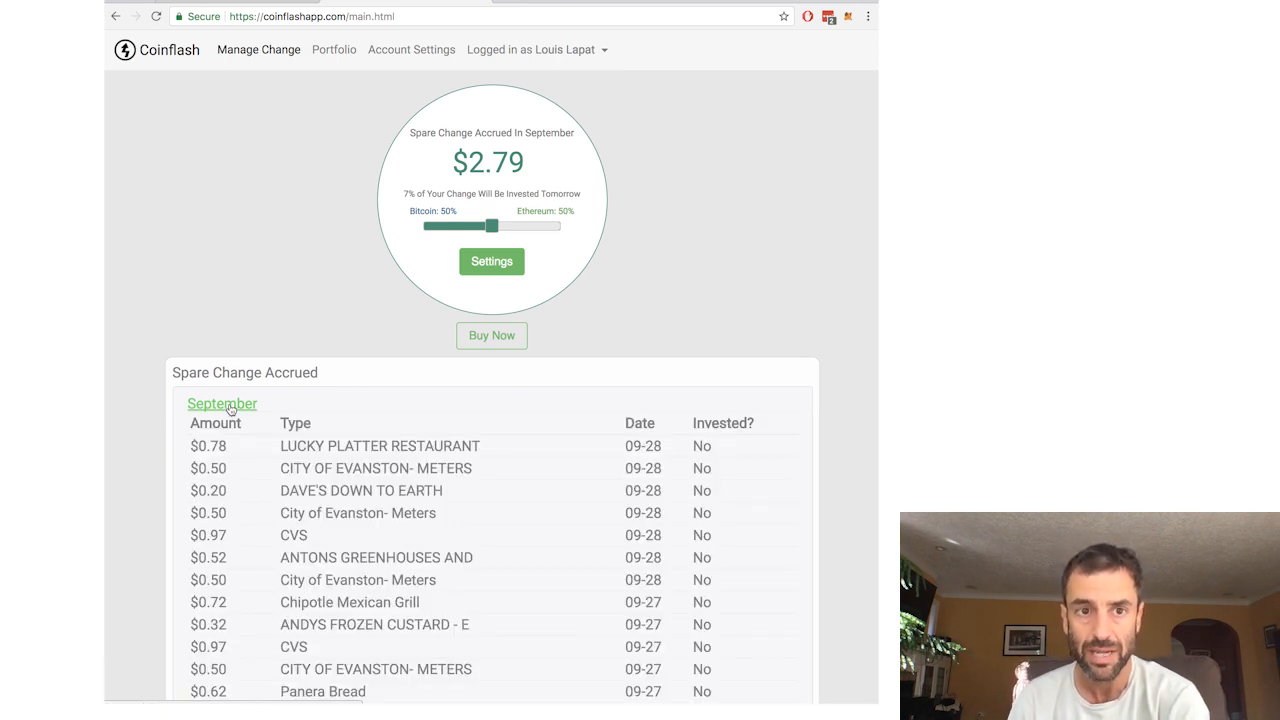
- From Account Settings, start linking a credit card and choose Chase as the bank
click(411, 49)
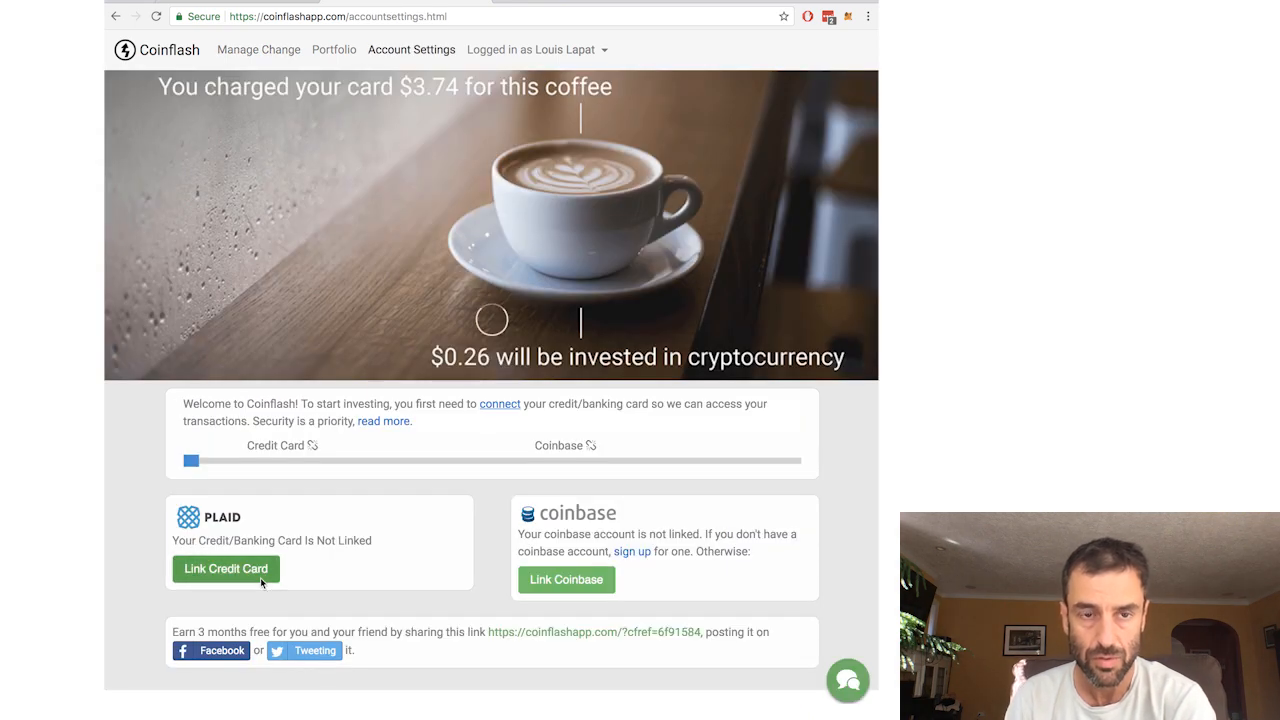
click(225, 568)
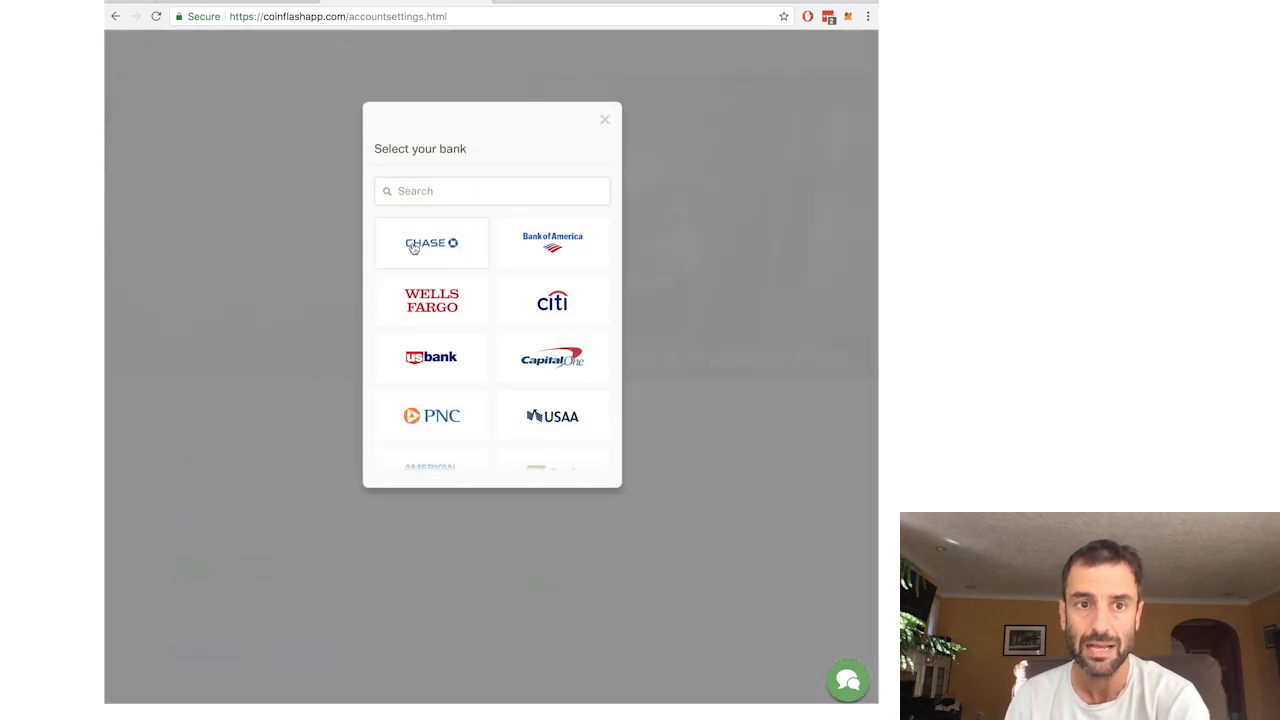
click(431, 243)
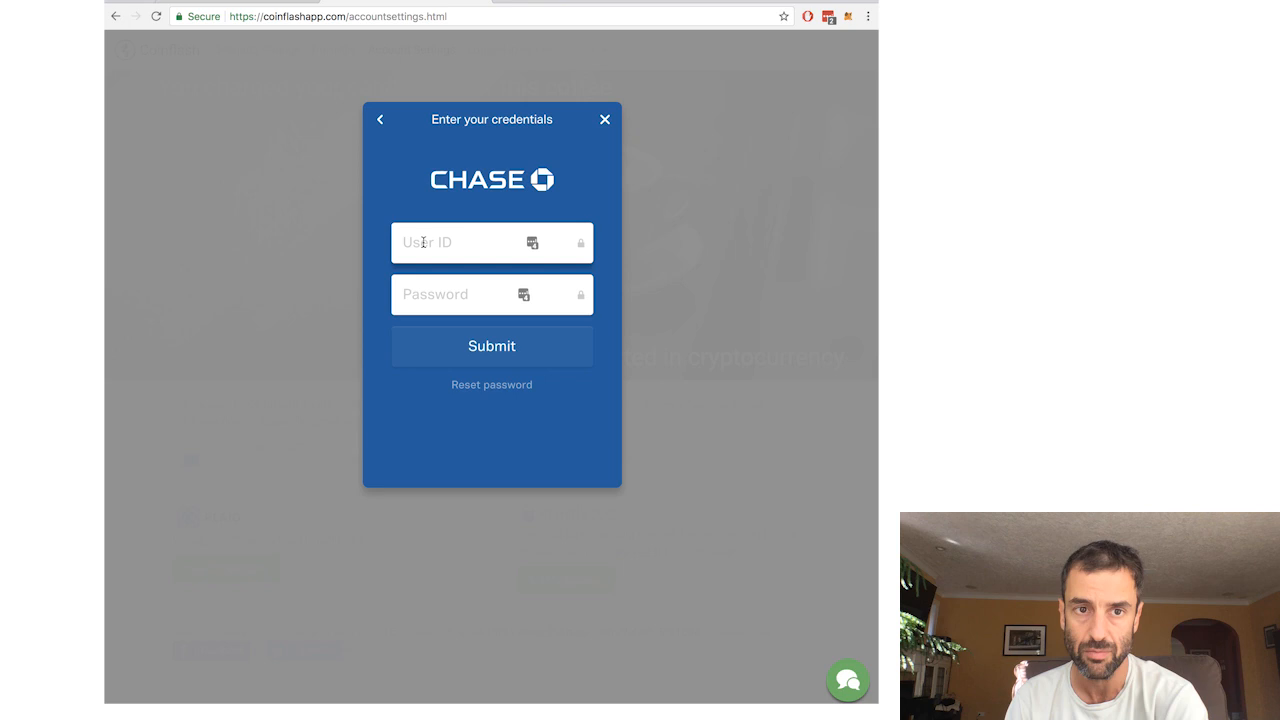
mouse_move(396, 168)
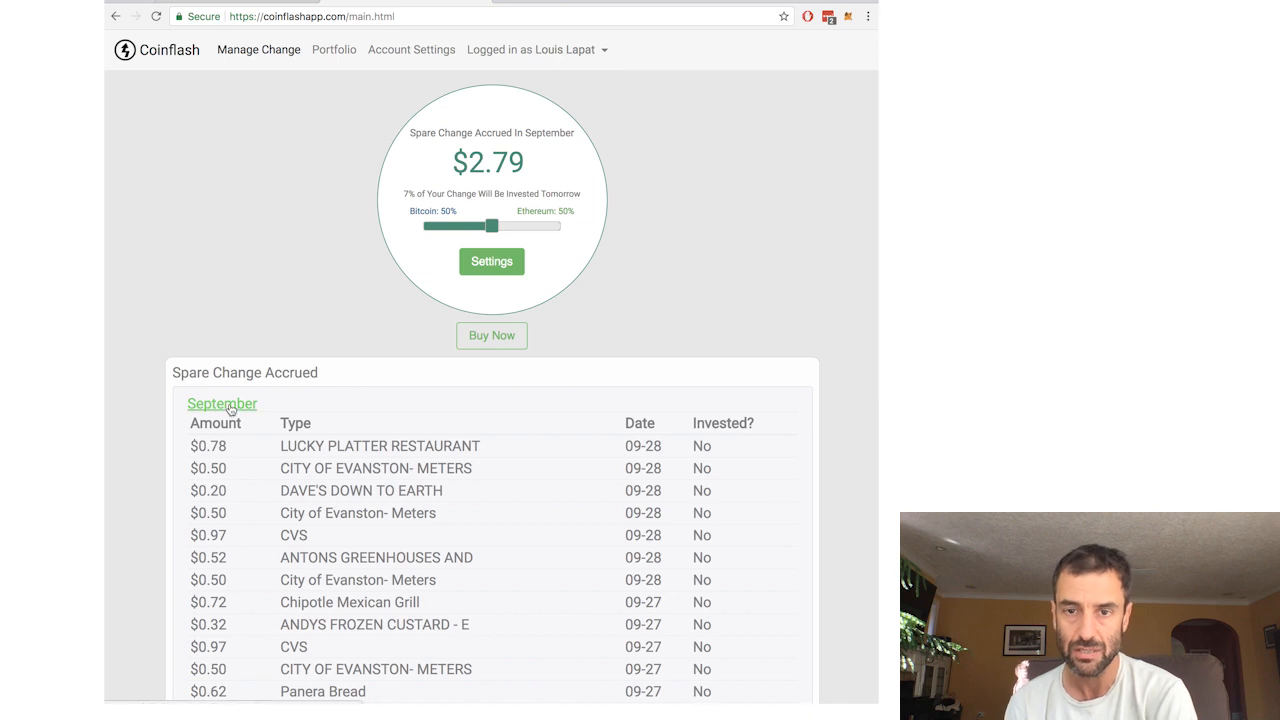
- Collapse September's transactions under Spare Change Accrued, leaving the September and August headings
click(221, 403)
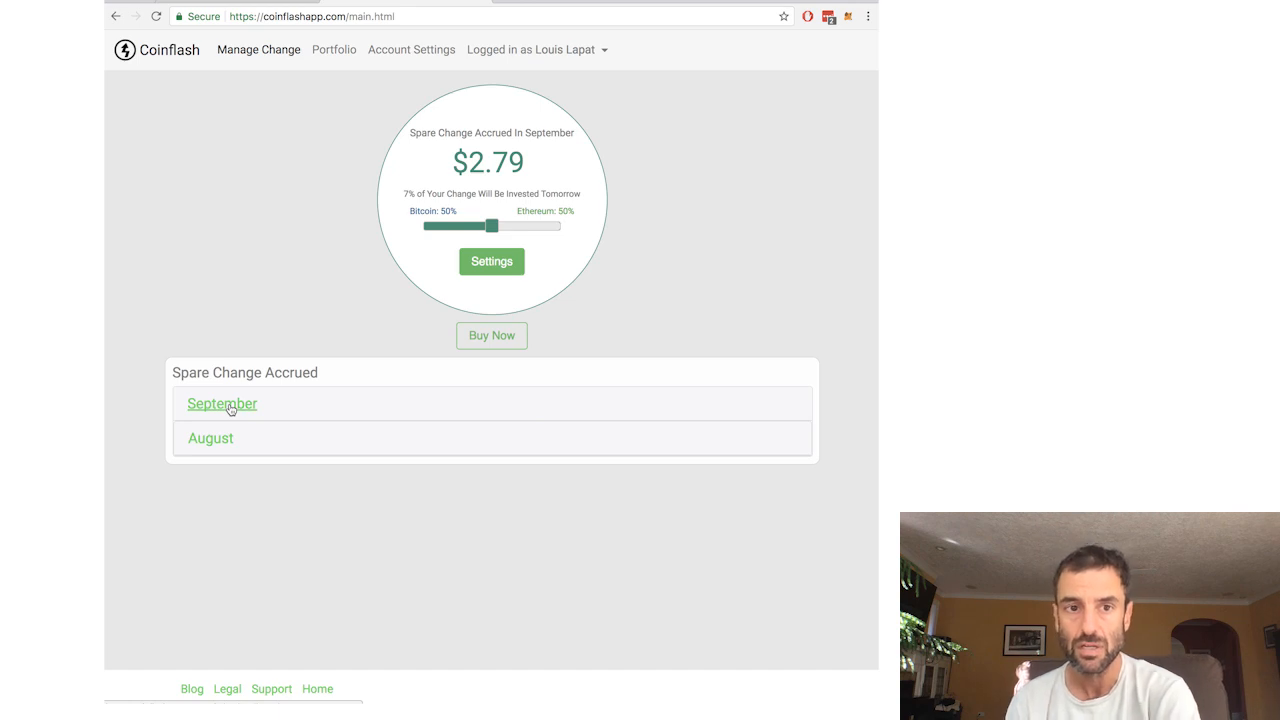
click(221, 404)
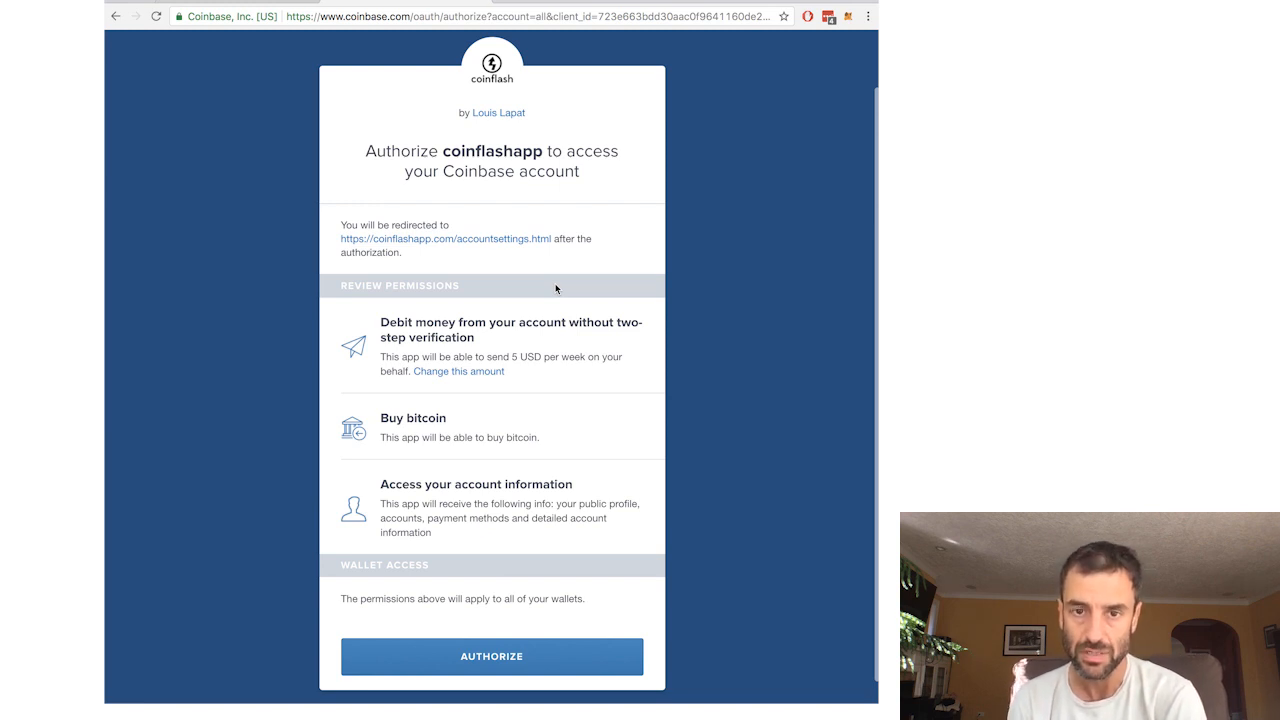
- Authorize coinflashapp to access the Coinbase account from the permissions page
scroll(up, 3)
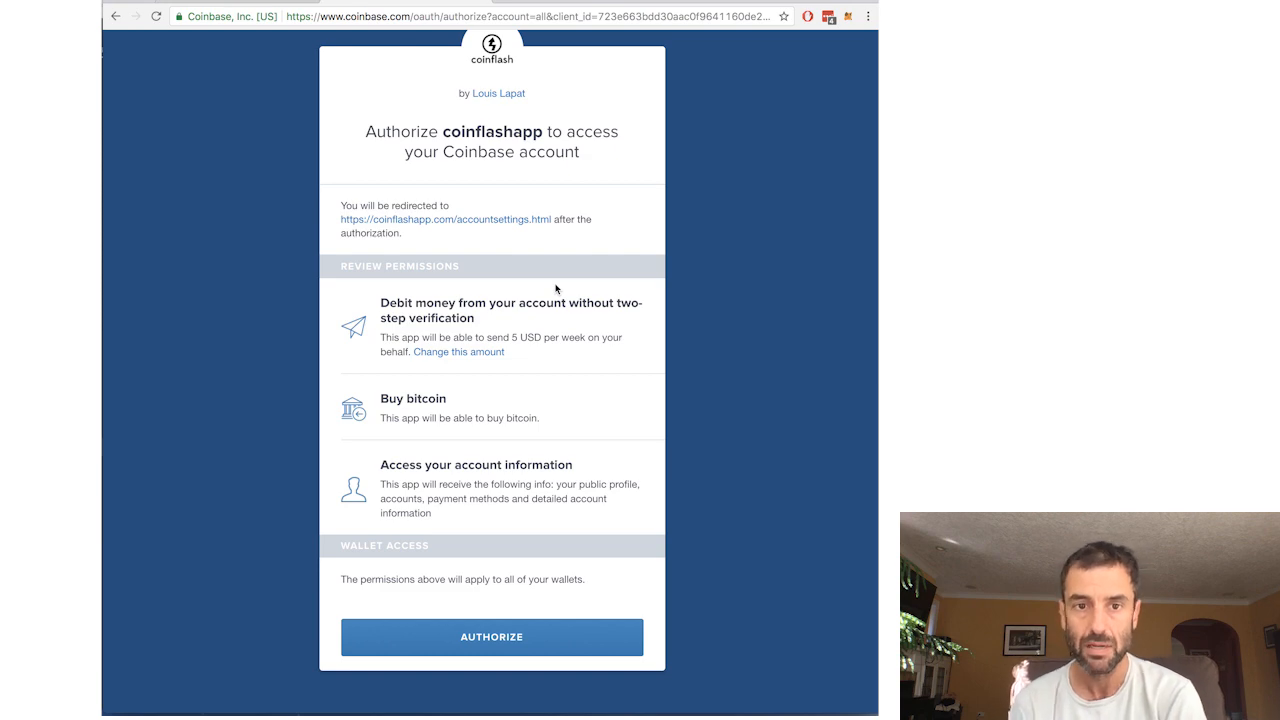
click(491, 637)
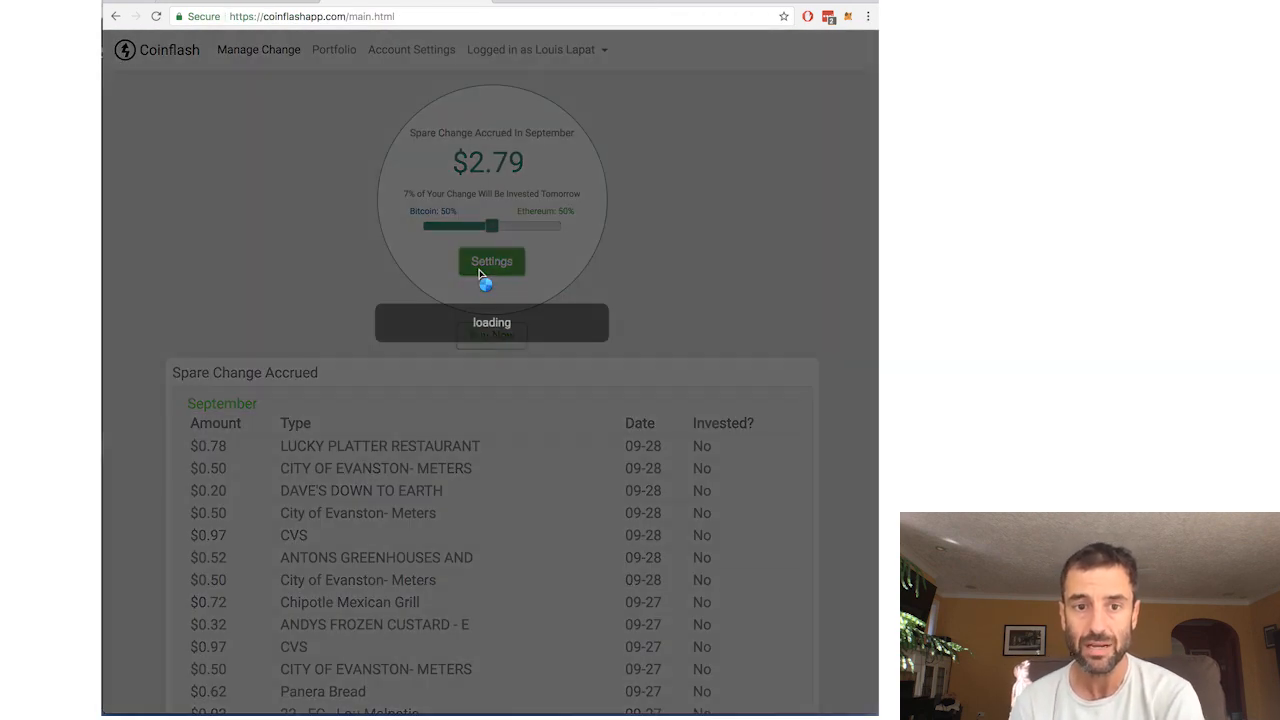
- Open the Manage Spare Change settings: investing on, monthly, 7% of change, $500 cap
click(491, 261)
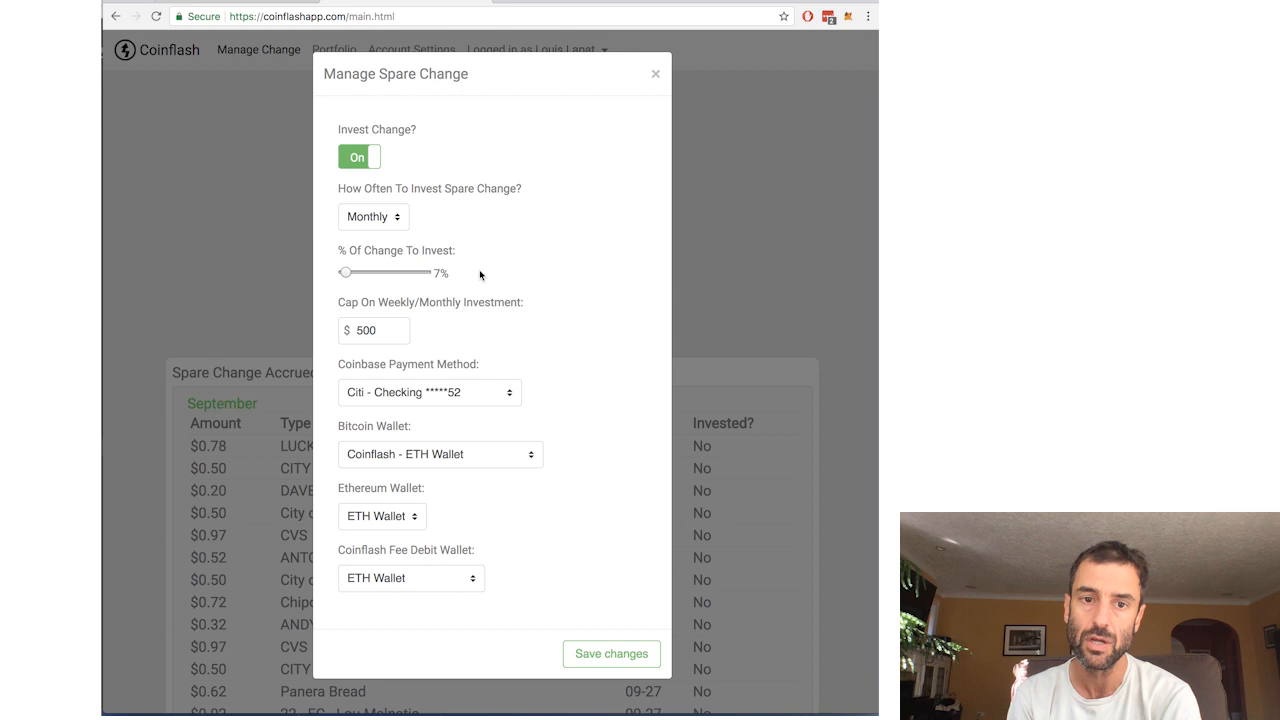
click(428, 392)
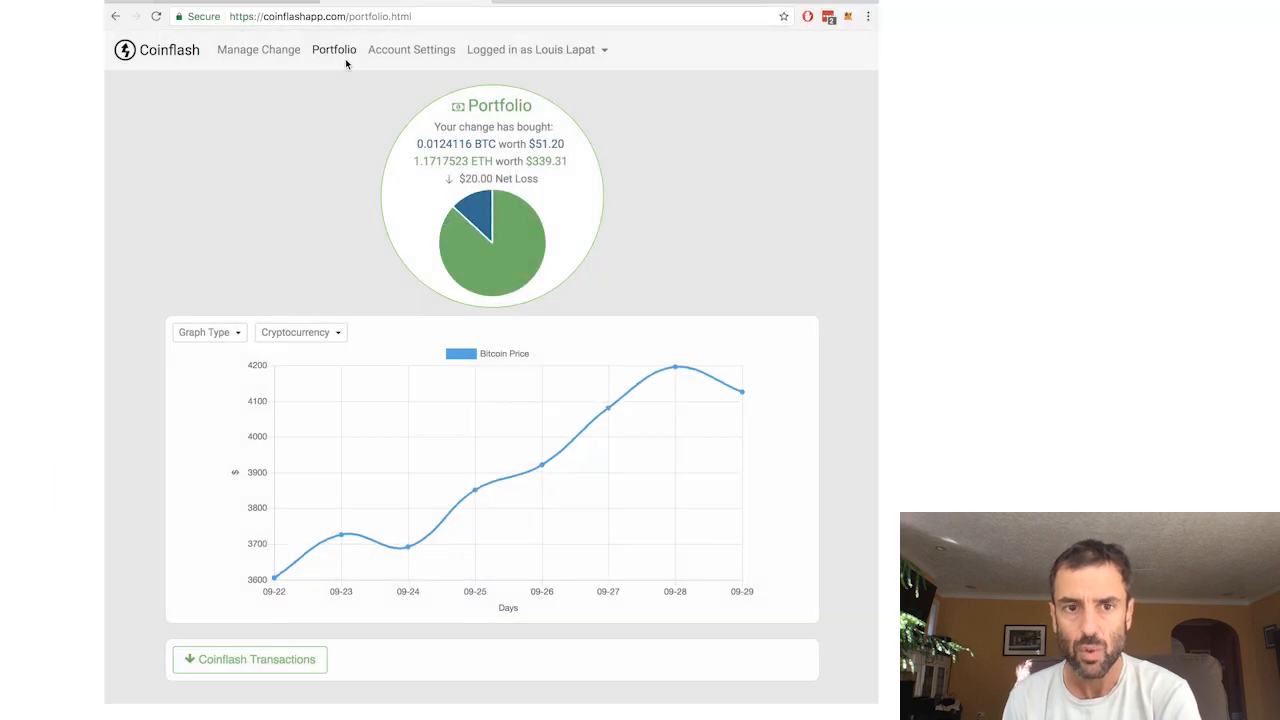
mouse_move(476, 205)
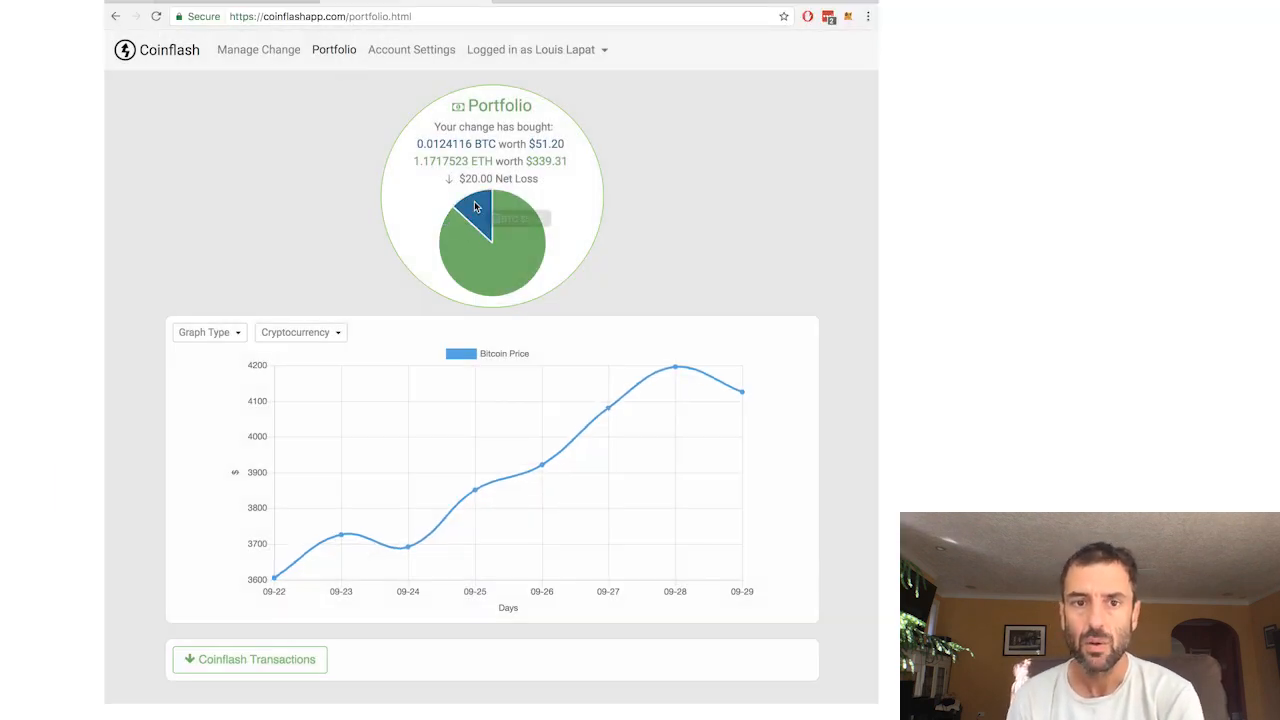
mouse_move(480, 260)
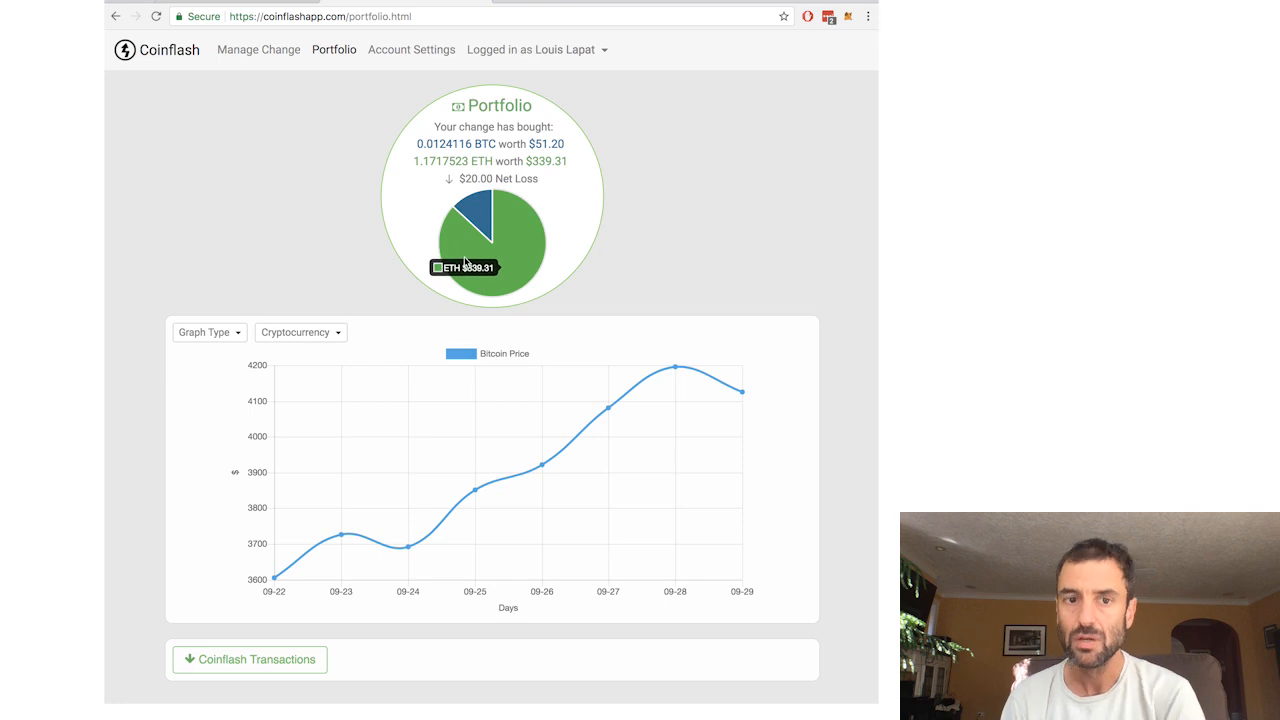
- Switch the portfolio Graph Type to '$ Value of Your Bitcoin', then 'Net Gain/Loss'
click(300, 332)
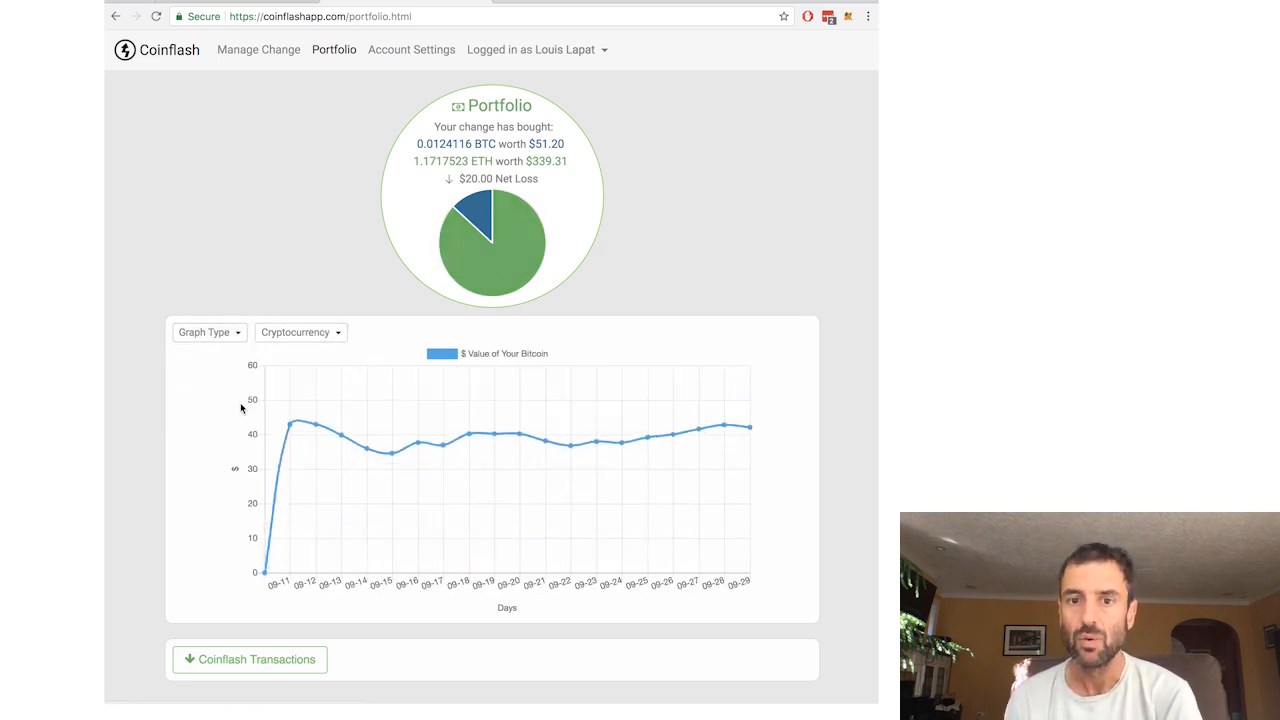
click(209, 332)
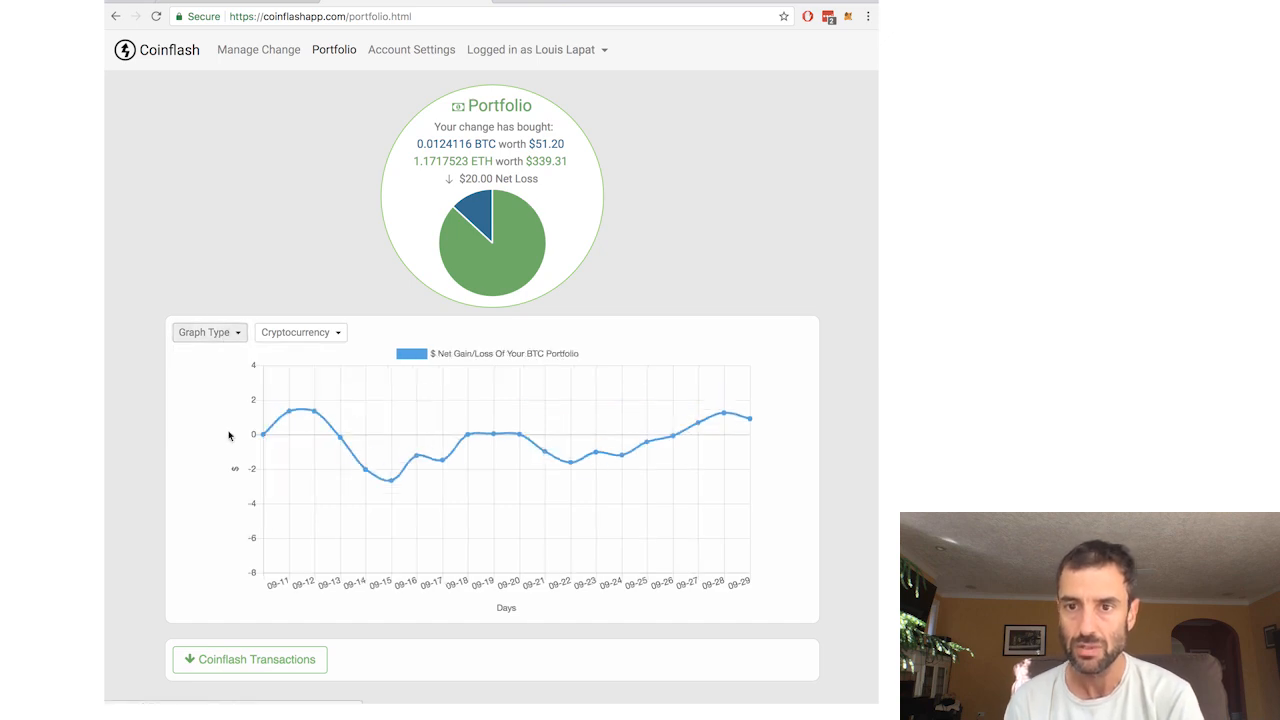